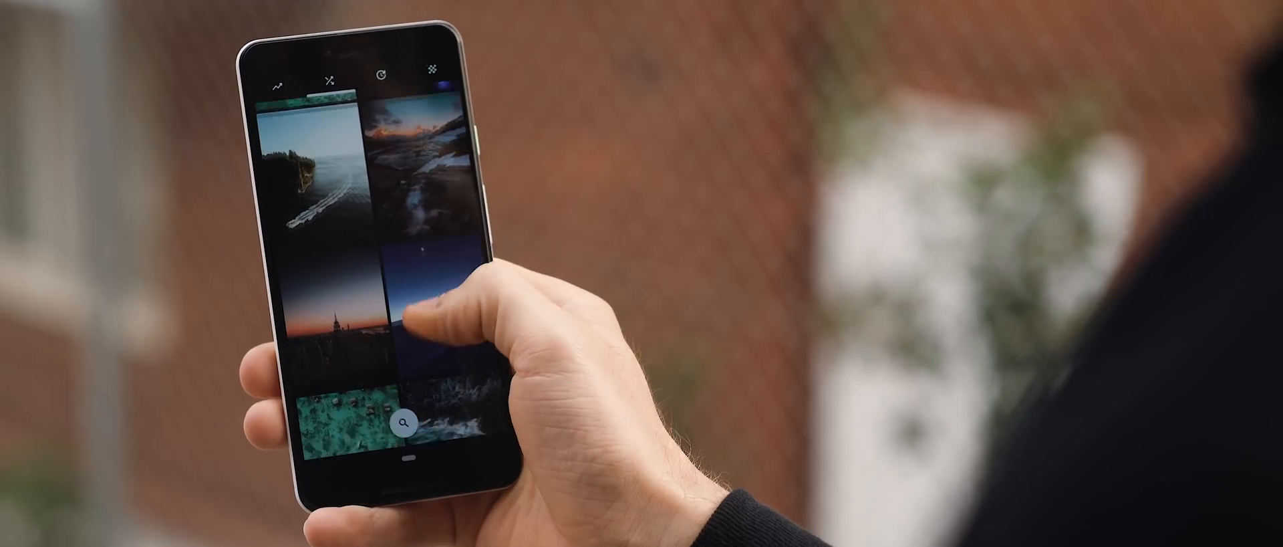
# Step: Open the HDMI Cables package in OneTracker and show all its tracking events
pyautogui.scroll(-3)
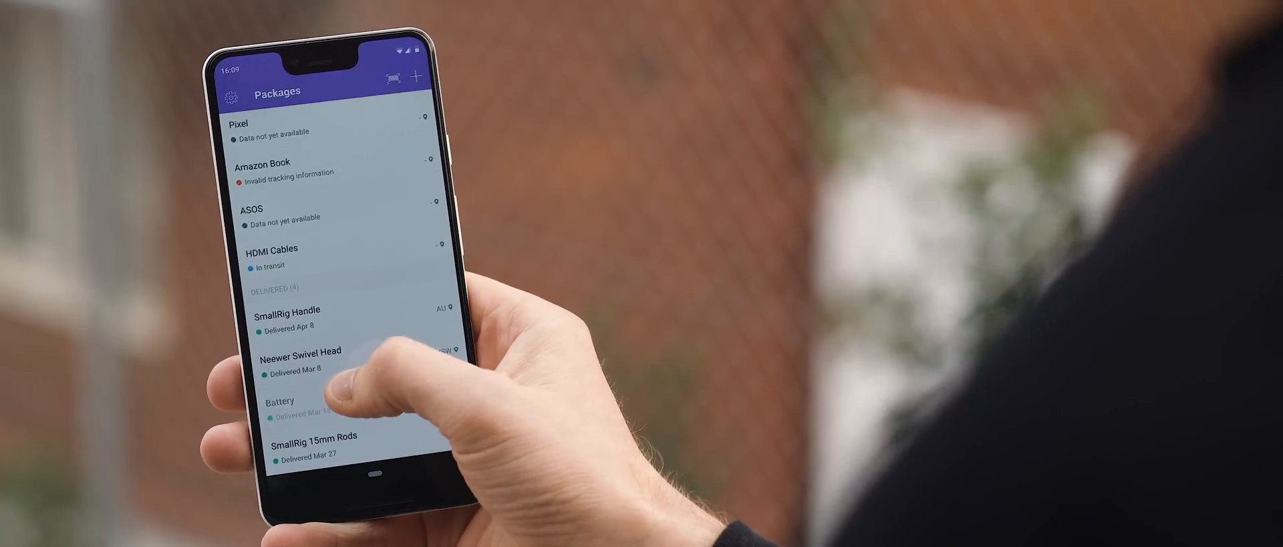
pyautogui.click(280, 401)
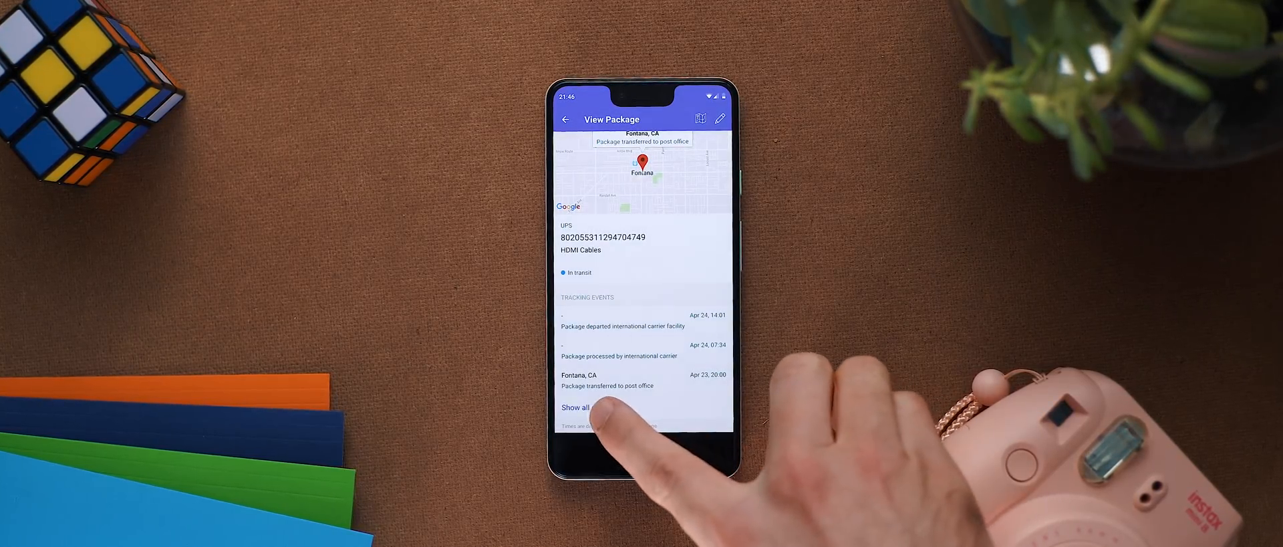
pyautogui.click(576, 407)
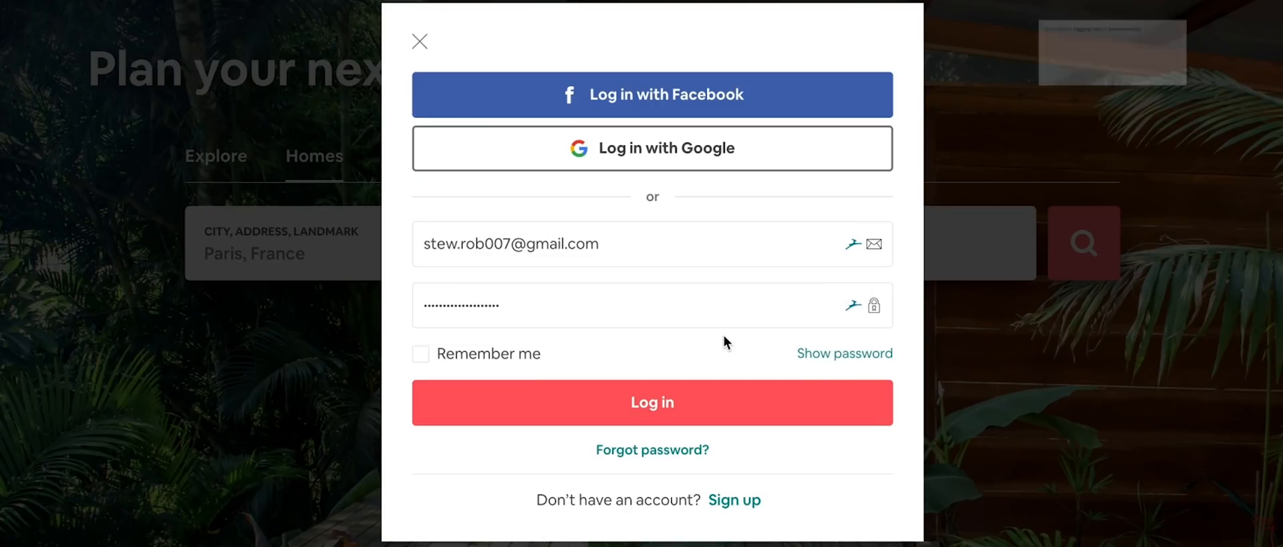
# Step: Submit the Dashlane-autofilled website login, then sign in to Twitter with the filled credentials
pyautogui.click(420, 41)
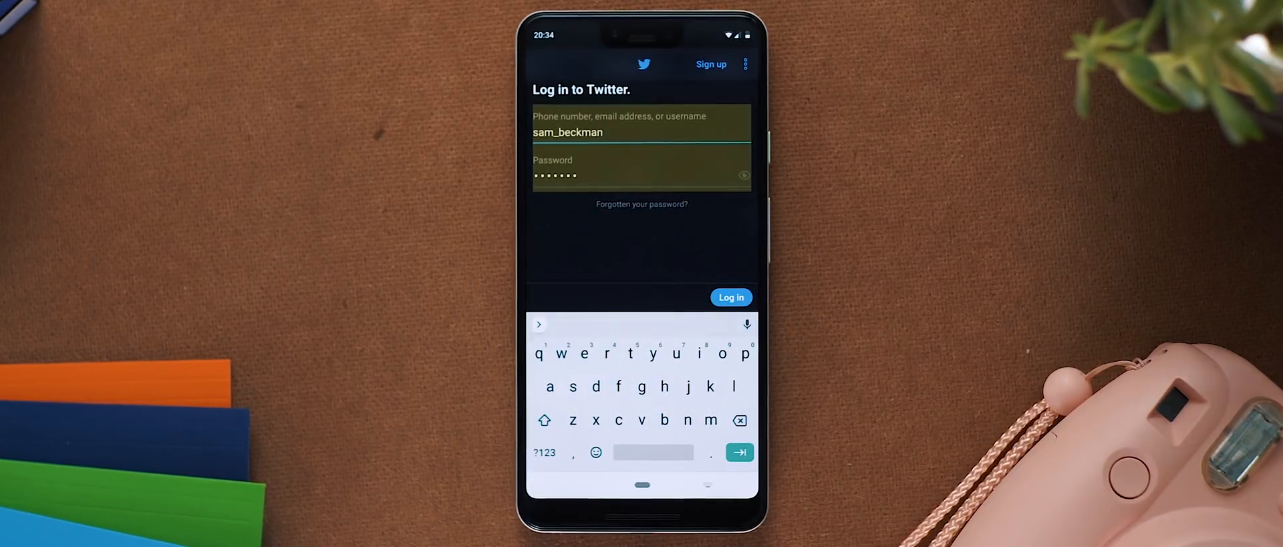
pyautogui.click(730, 297)
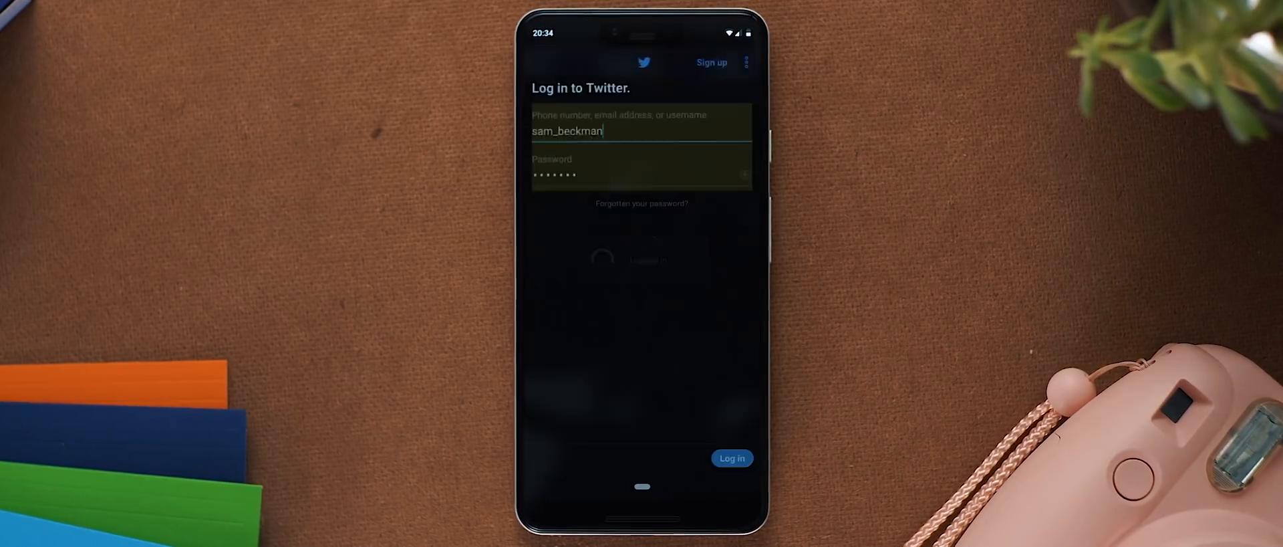
pyautogui.click(731, 458)
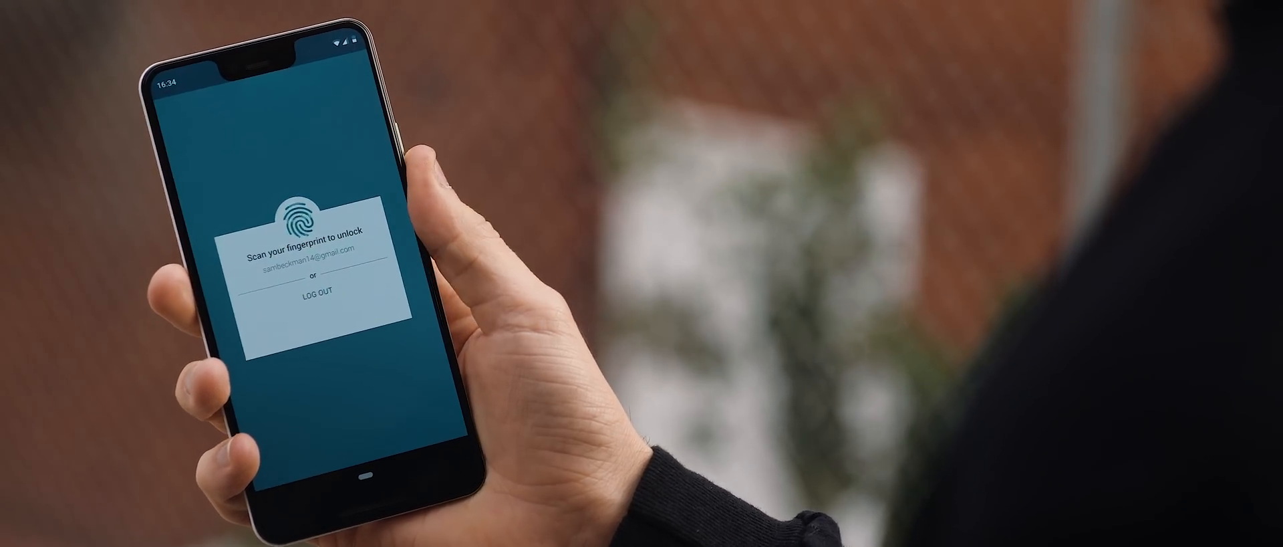
# Step: Unlock the Dashlane vault by fingerprint and scroll dashlane.com to the Free and Premium plans
pyautogui.click(307, 212)
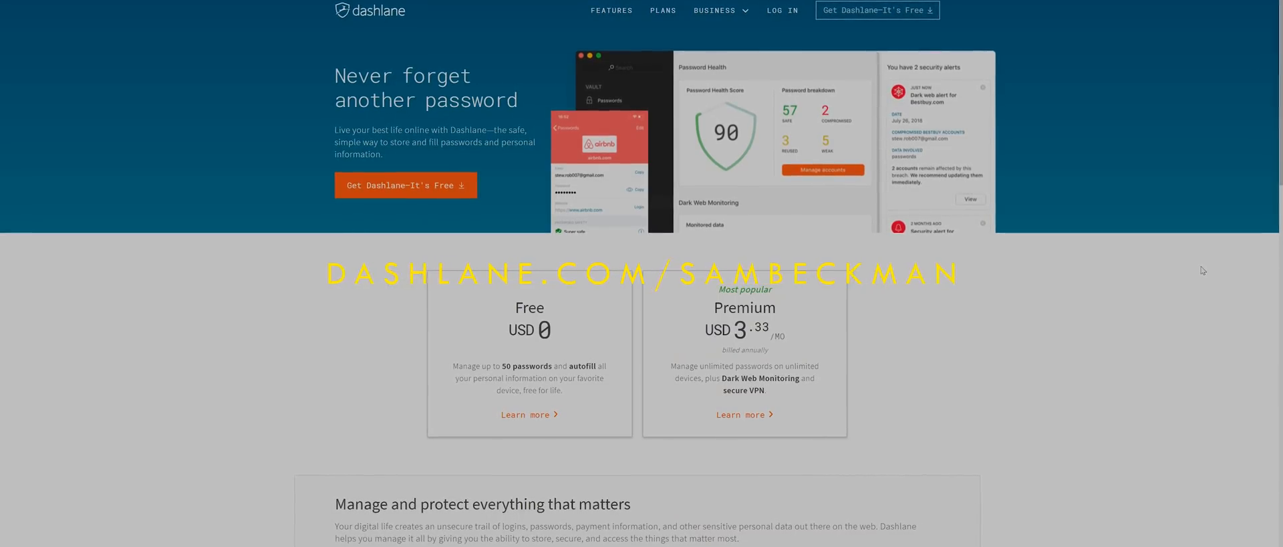
pyautogui.scroll(-3)
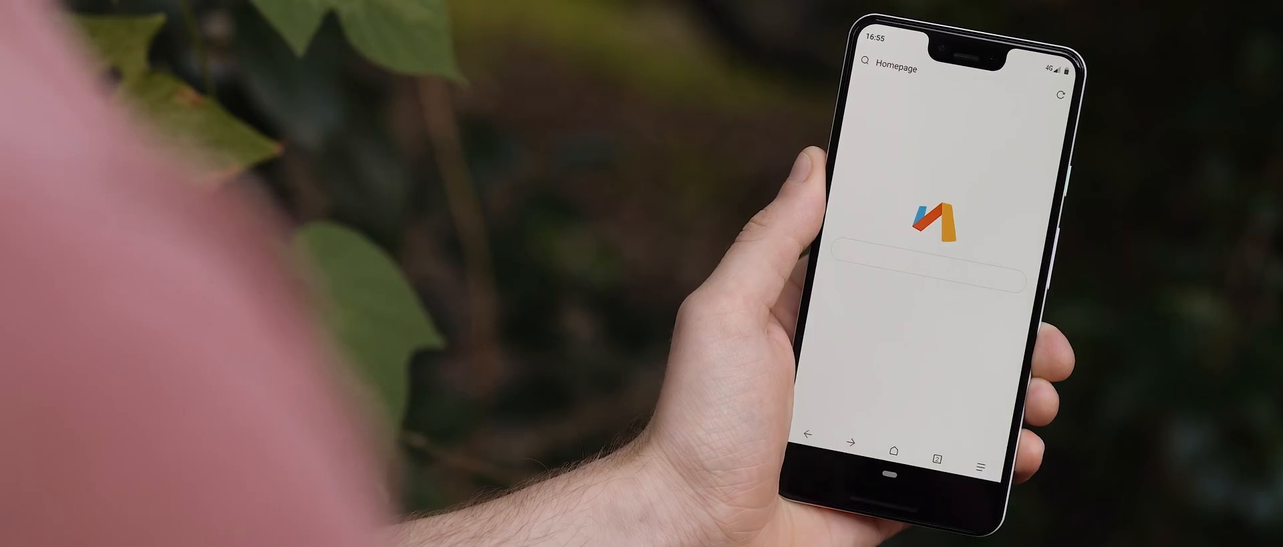
# Step: Search Google for a person's name in Via Browser and scroll the video and social results
pyautogui.write('y')
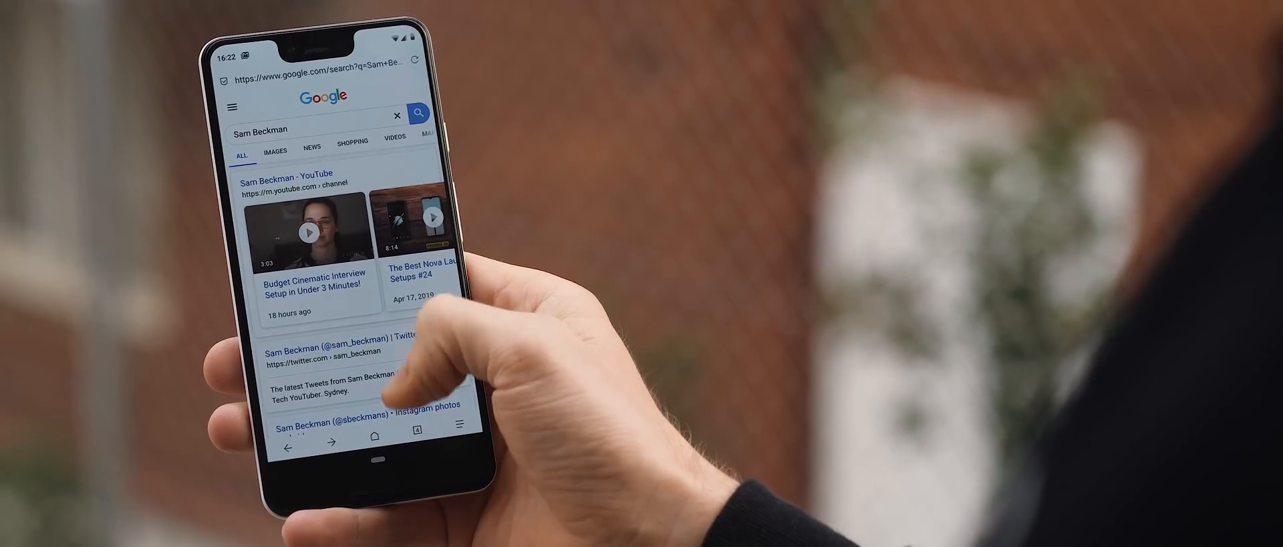
pyautogui.scroll(-3)
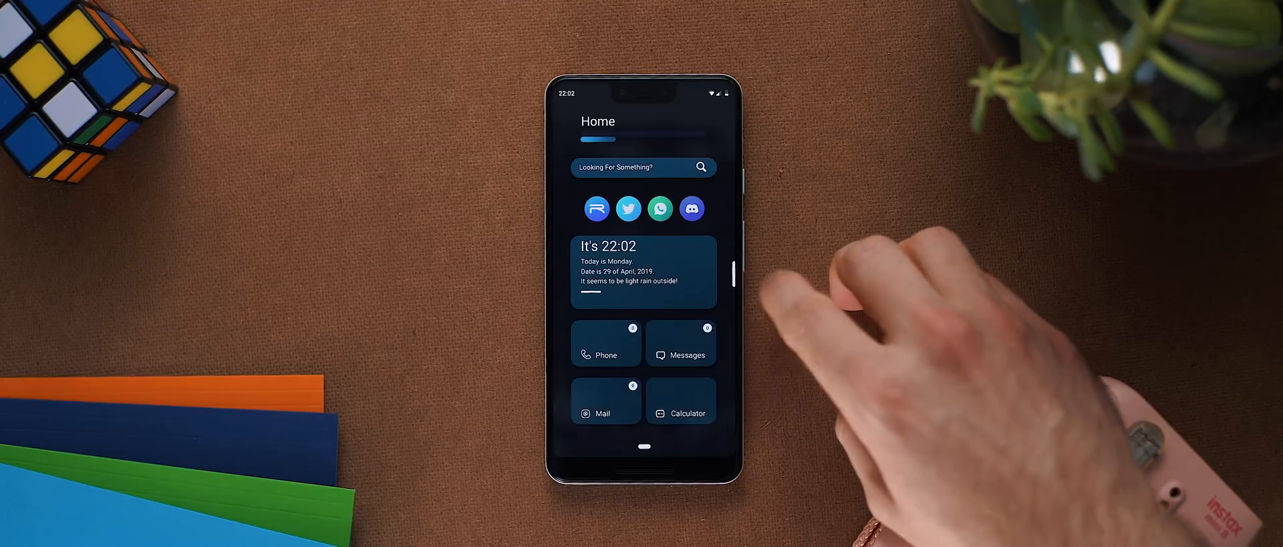
# Step: Swipe across the dark blue Gradient KLWP home screen with its clock greeting card
pyautogui.moveTo(732, 270); pyautogui.dragTo(671, 270)
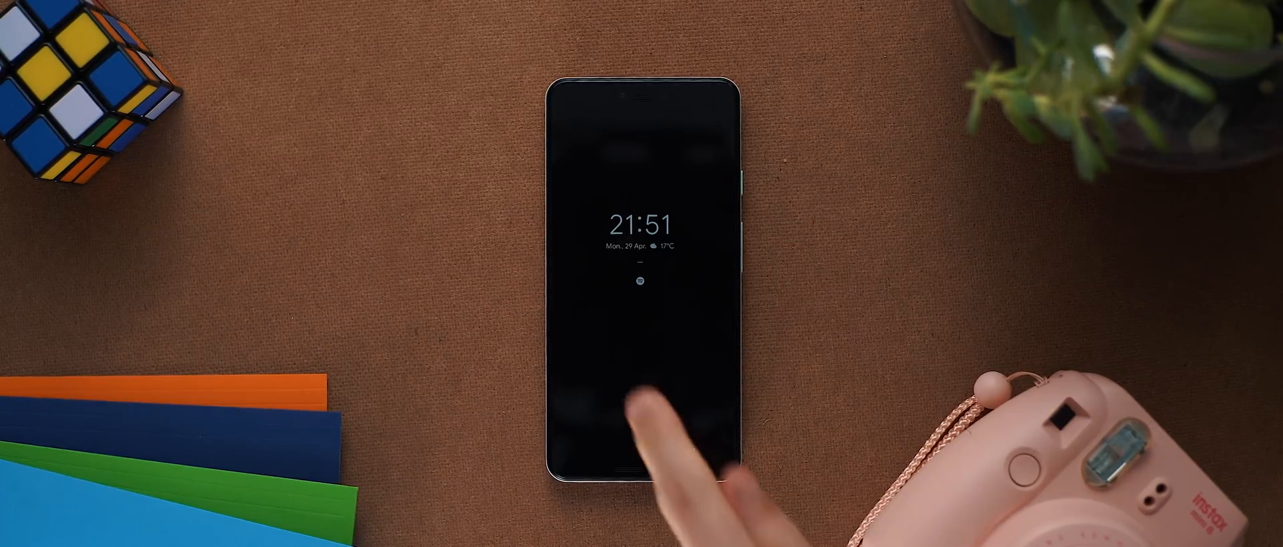
# Step: Wake the phone to the lock screen showing Spotify playing 'Middle of the Bed'
pyautogui.click(642, 425)
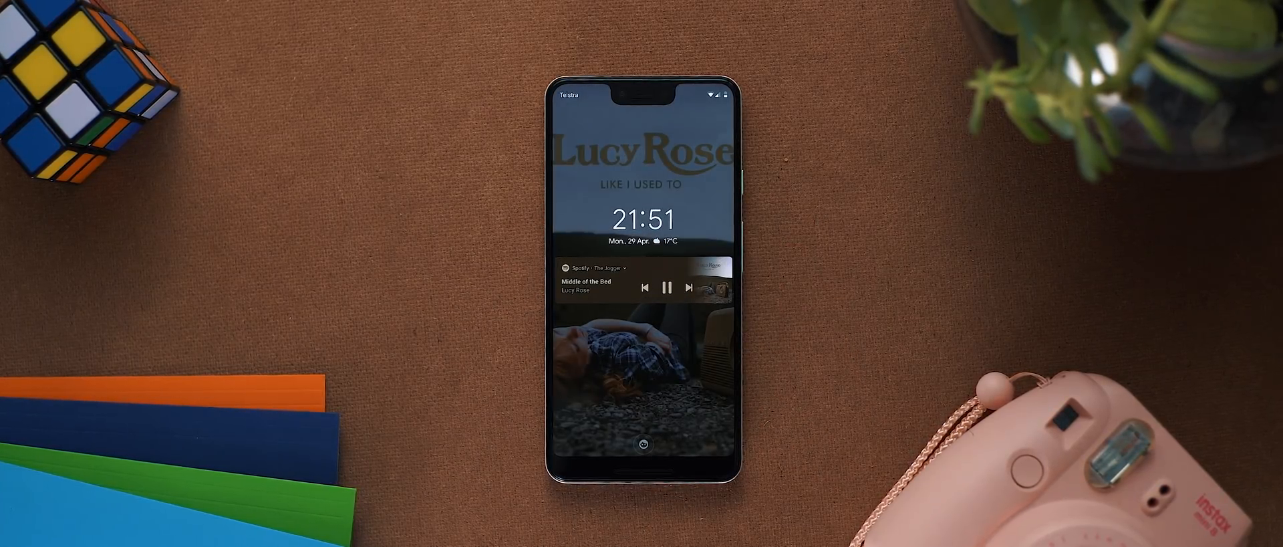
pyautogui.scroll(-3)
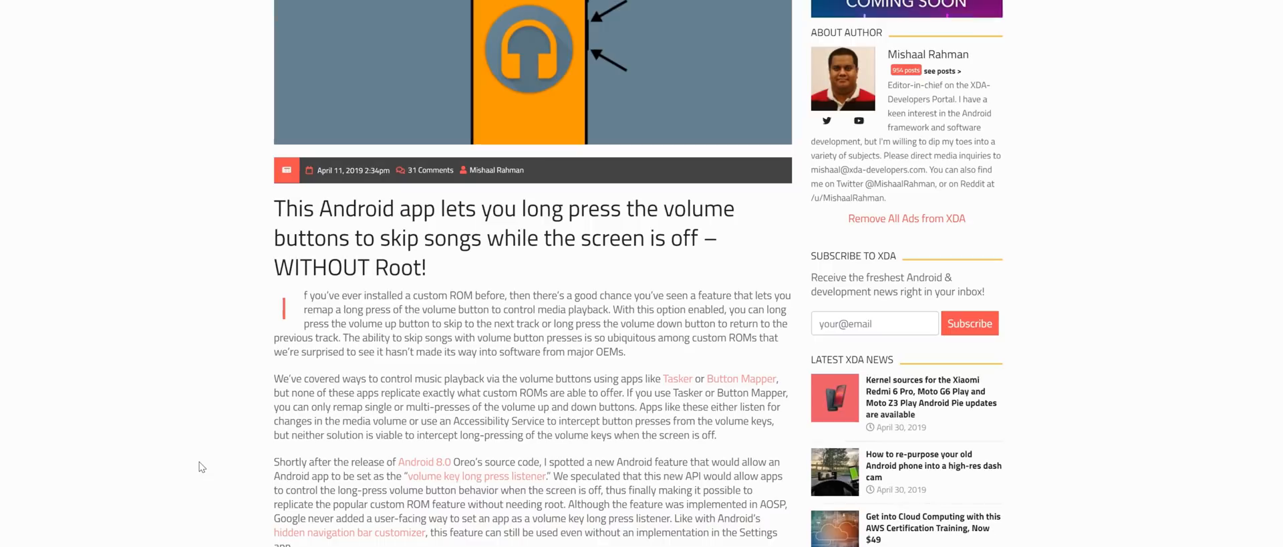
# Step: Scroll the XDA SkipTrack article down to the ADB permission command
pyautogui.scroll(-3)
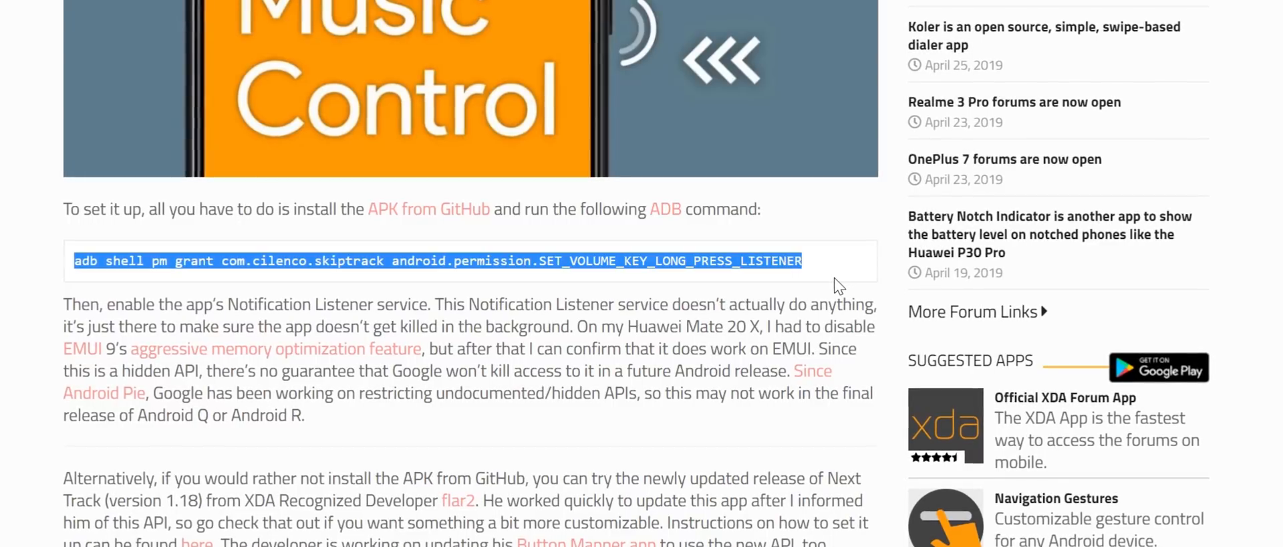
pyautogui.scroll(-3)
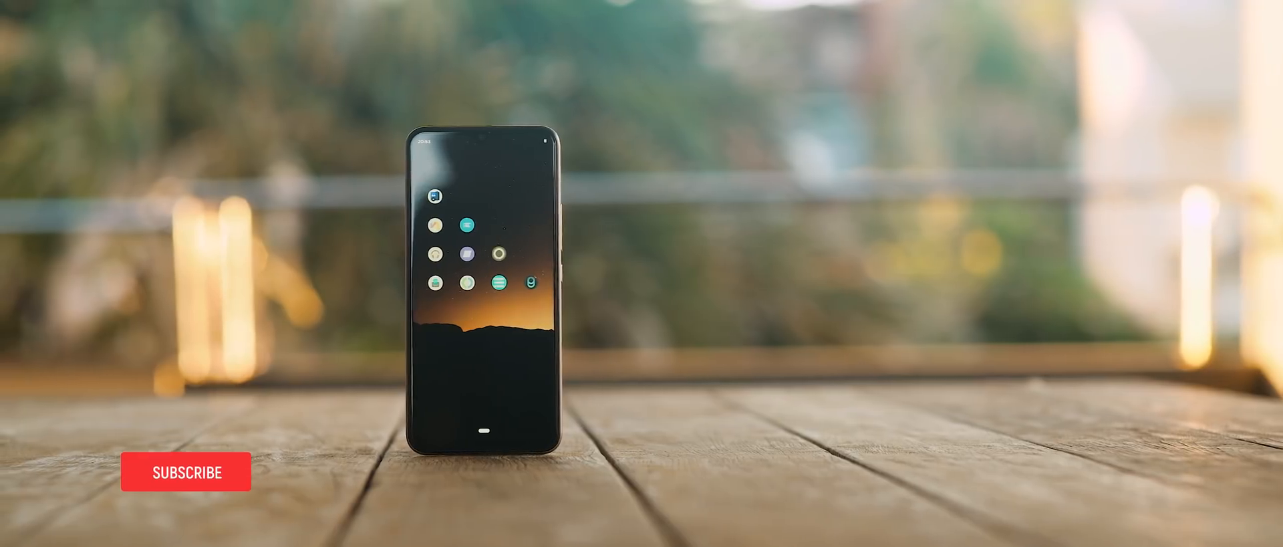
# Step: Tap the minimal round-icon home screen during the outro footage
pyautogui.click(186, 470)
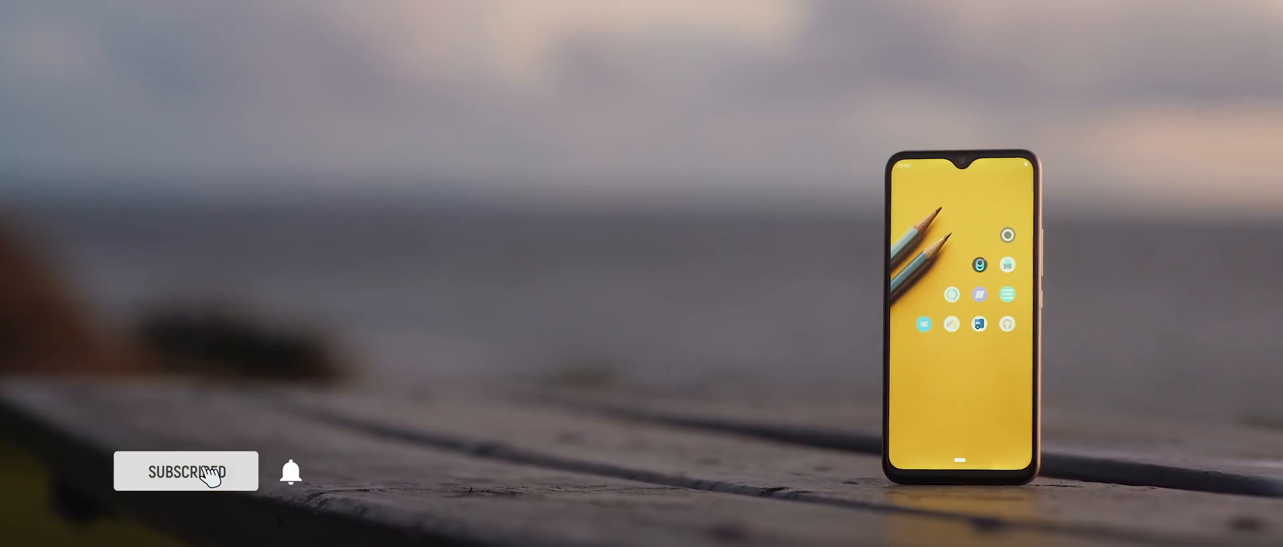